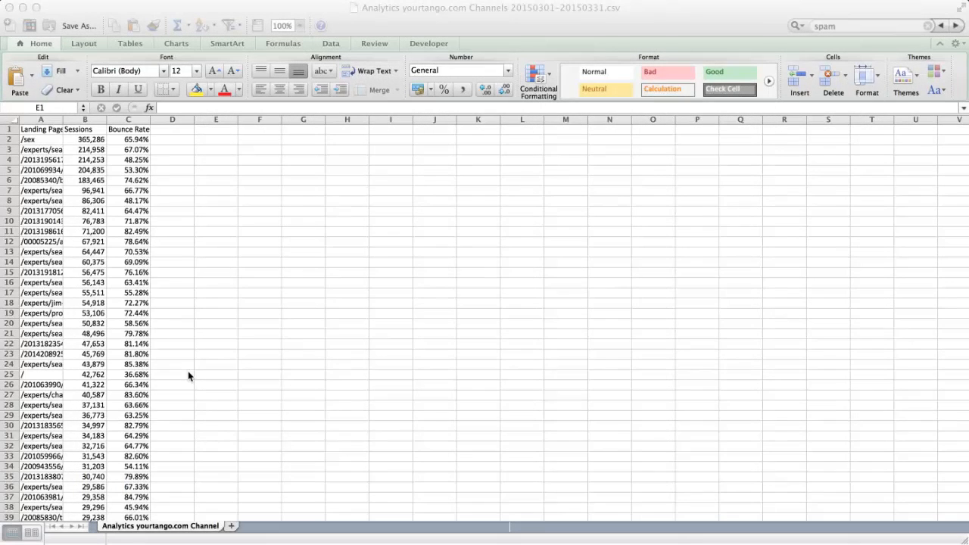
mouse_move(47, 180)
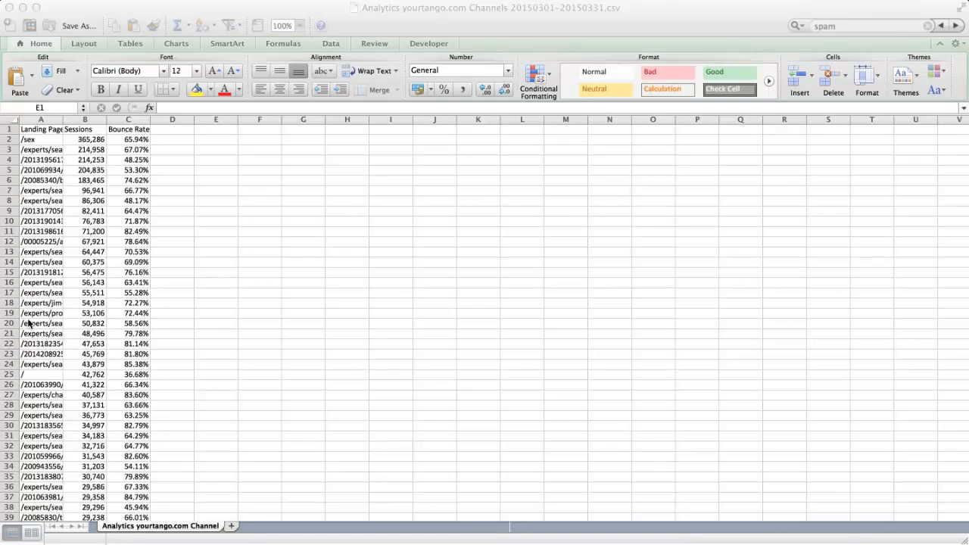
mouse_move(220, 134)
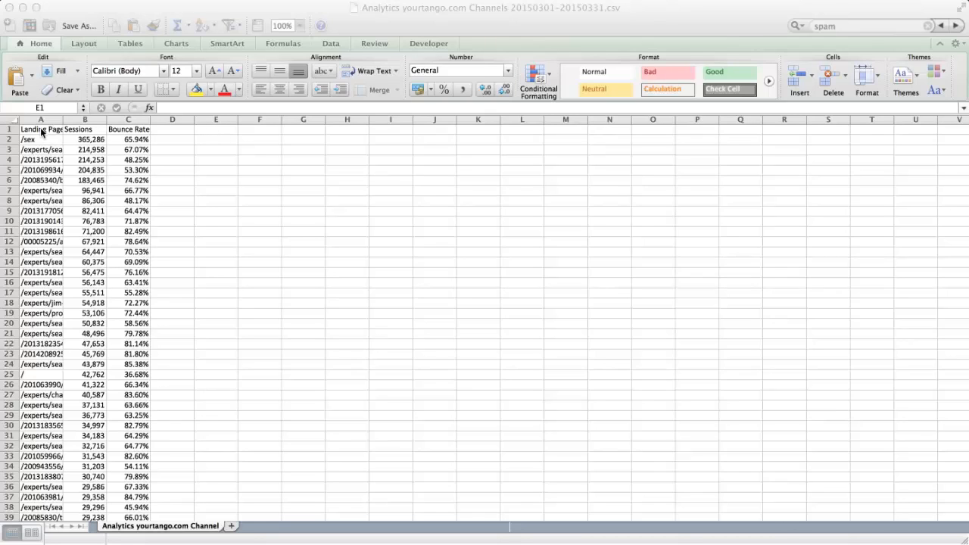
mouse_move(41, 347)
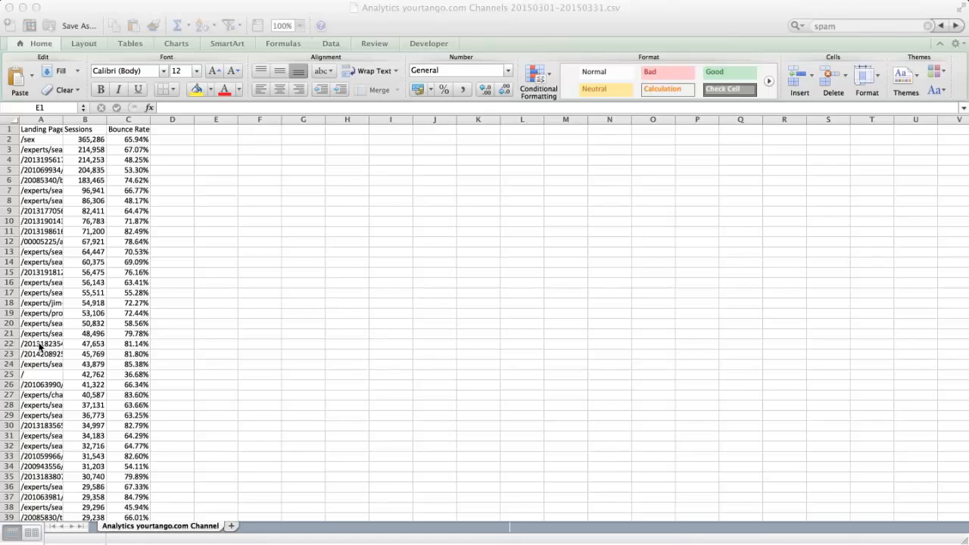
click(216, 128)
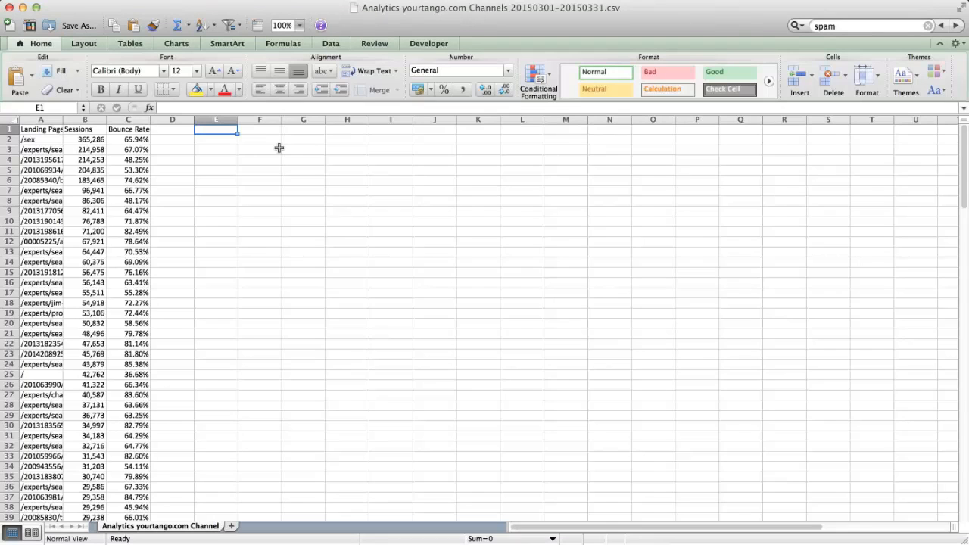
mouse_move(59, 138)
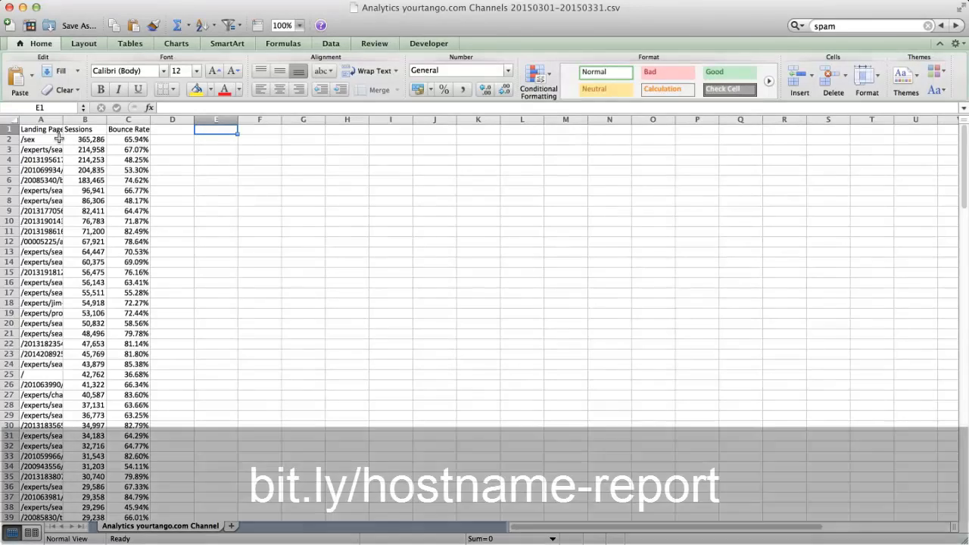
click(259, 129)
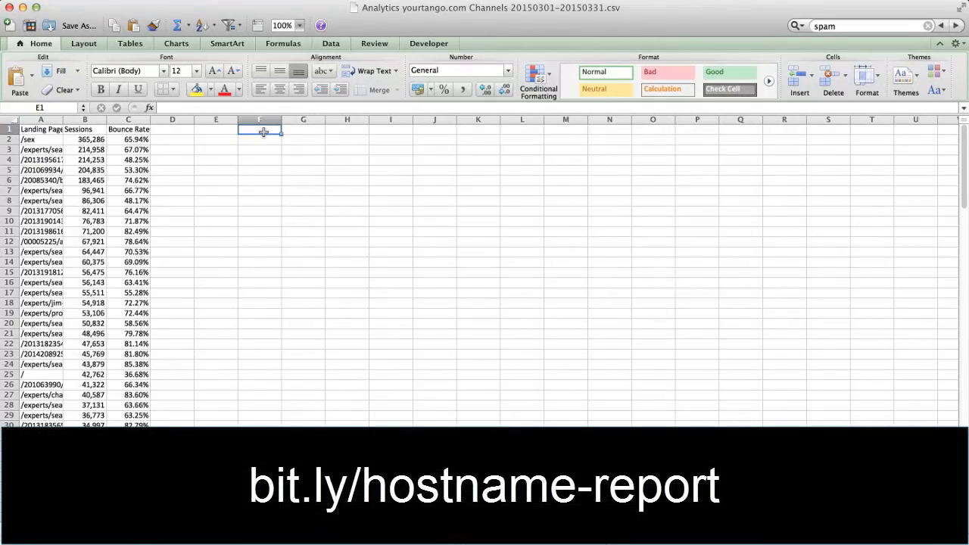
text(http://)
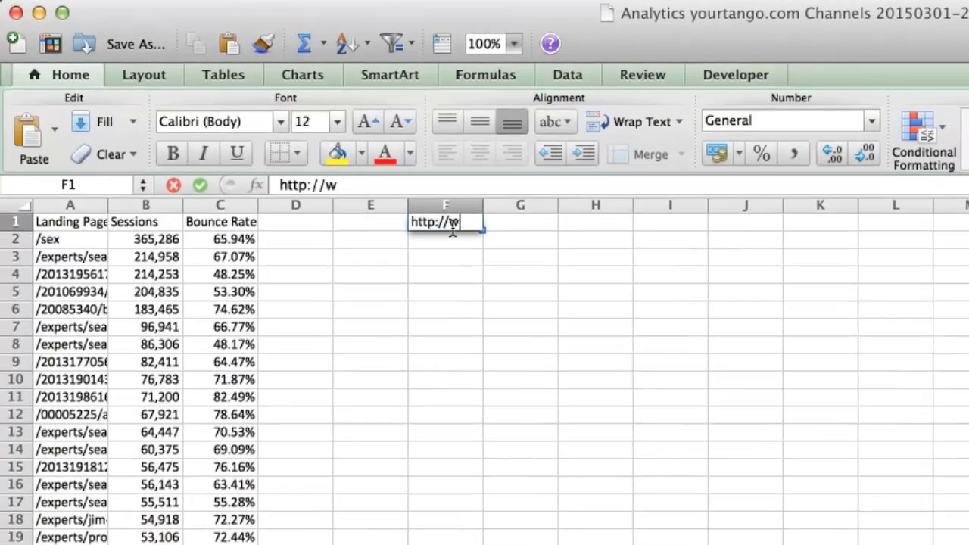
text(ww.yourtango.)
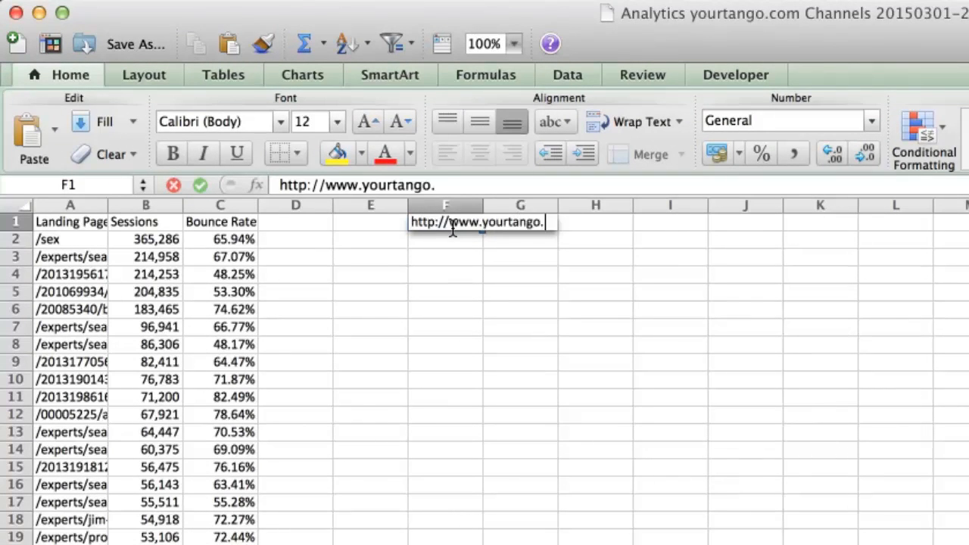
key(Return)
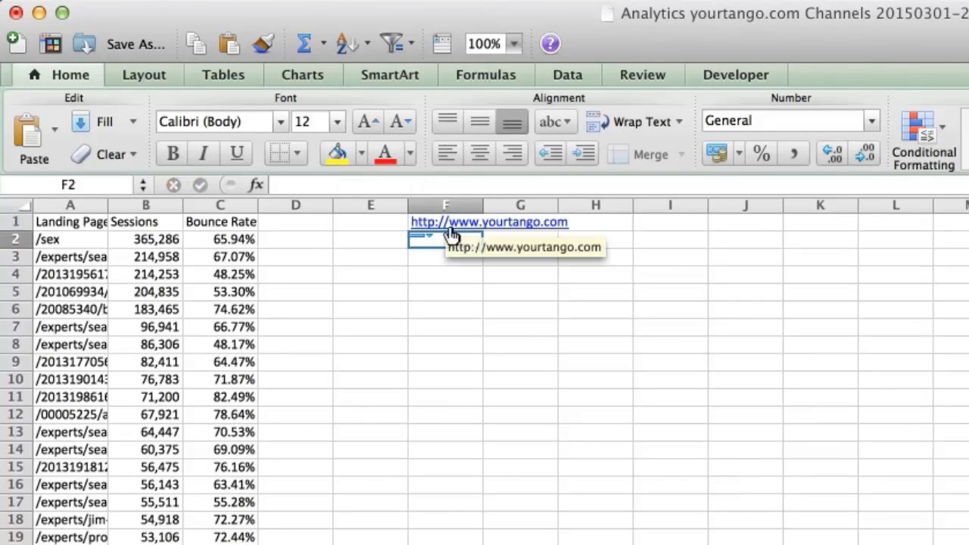
Start a formula in D2 with an absolute reference to F1 ($F$1)
click(295, 239)
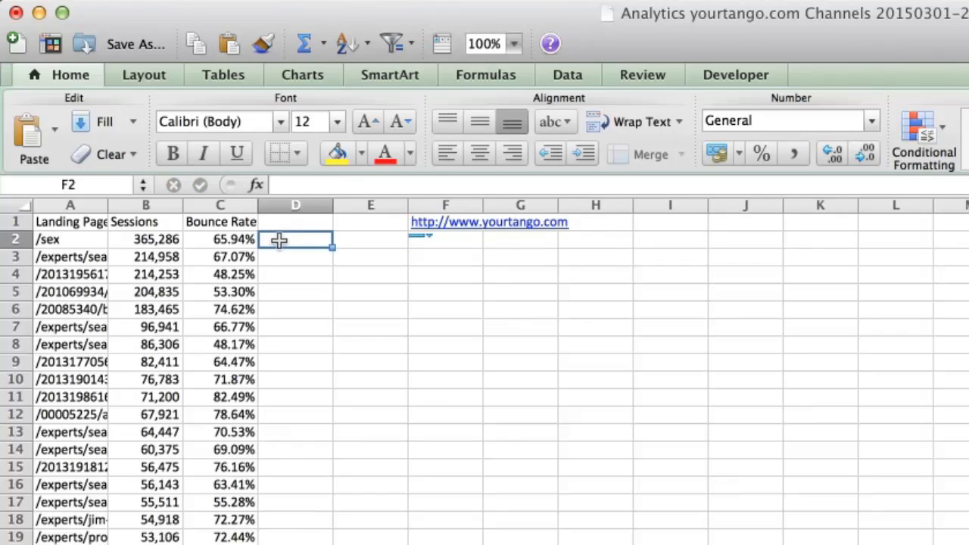
click(295, 239)
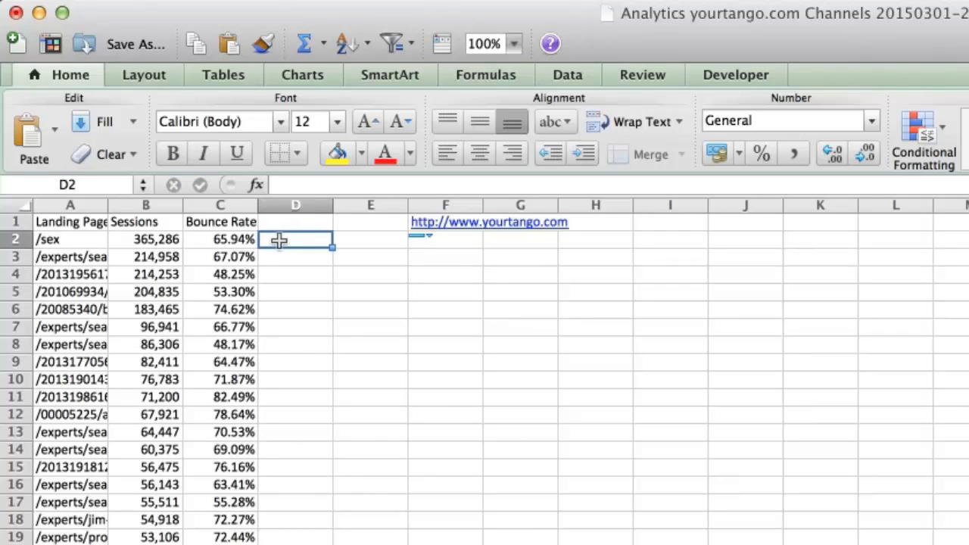
text(=)
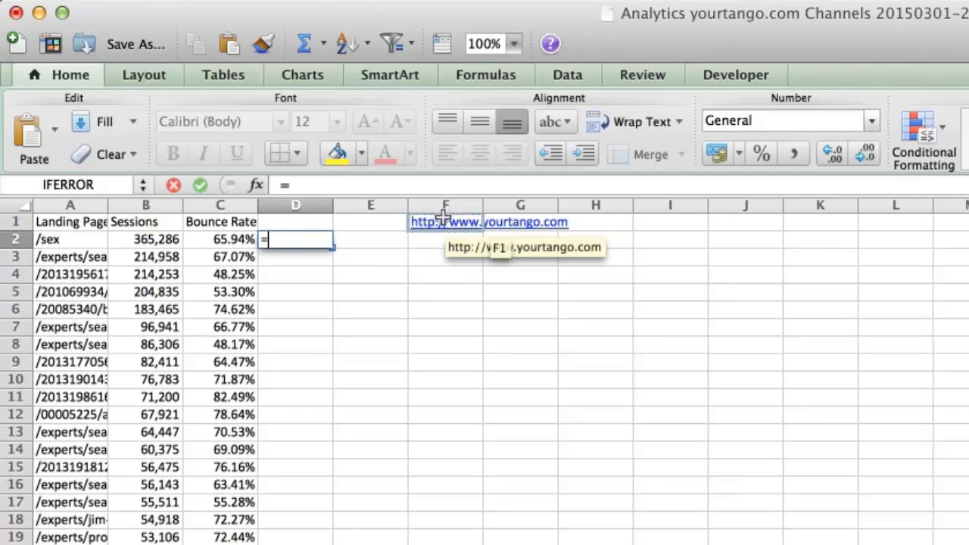
click(445, 222)
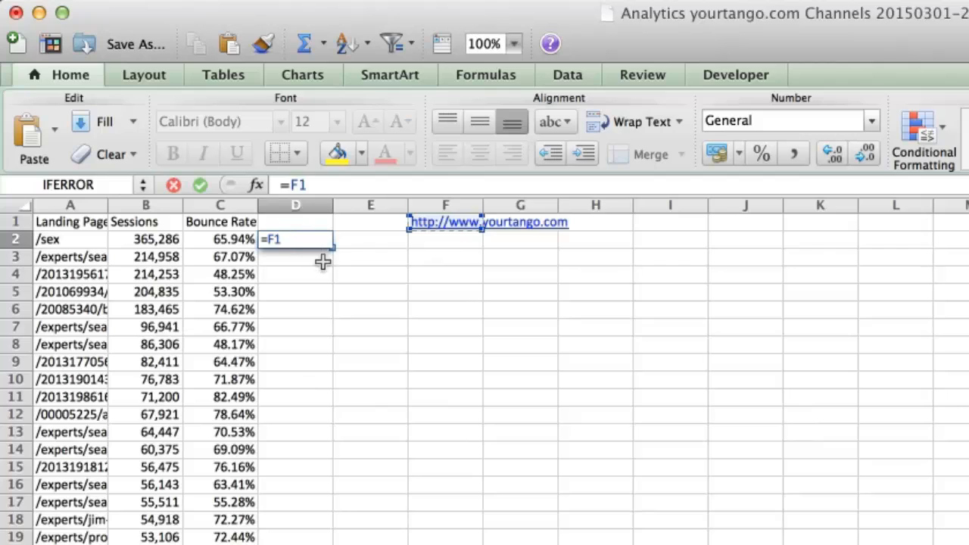
mouse_move(332, 248)
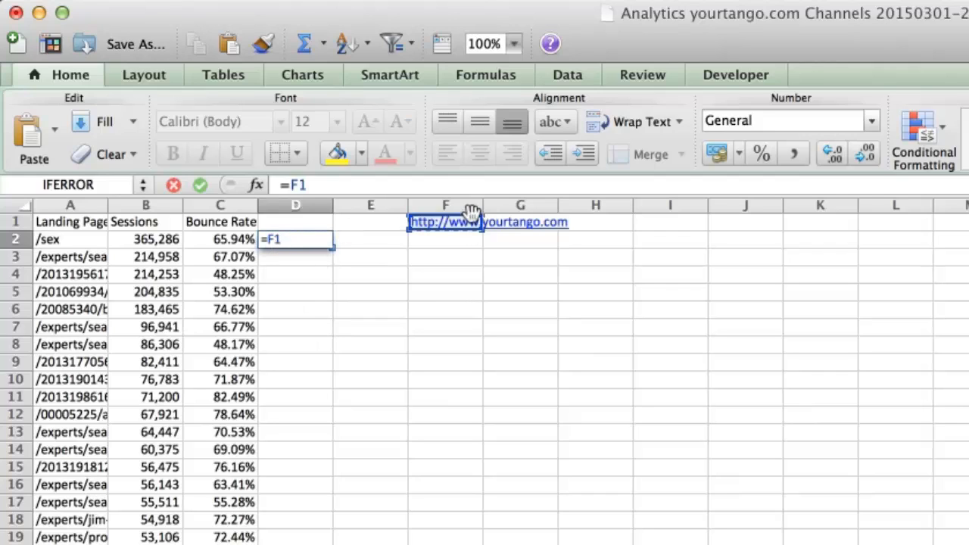
mouse_move(307, 257)
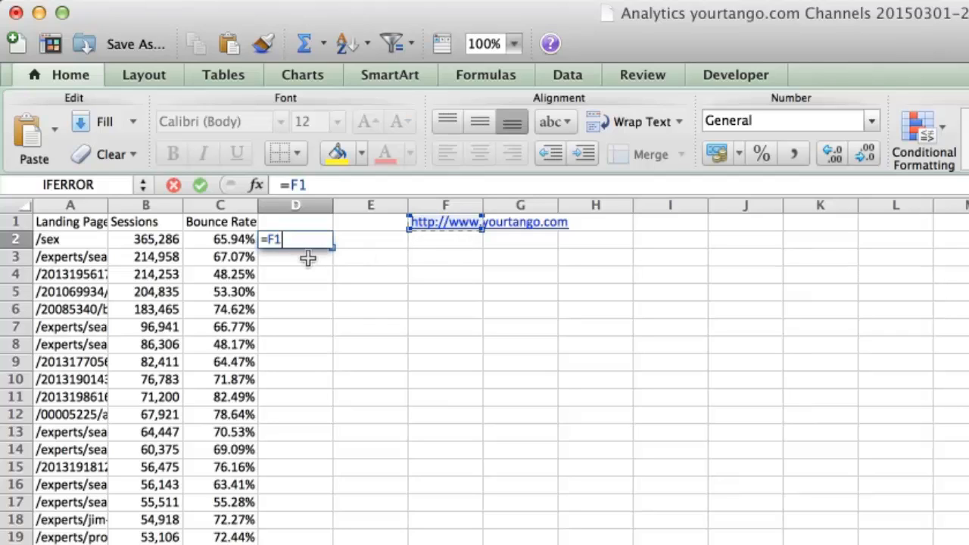
mouse_move(301, 274)
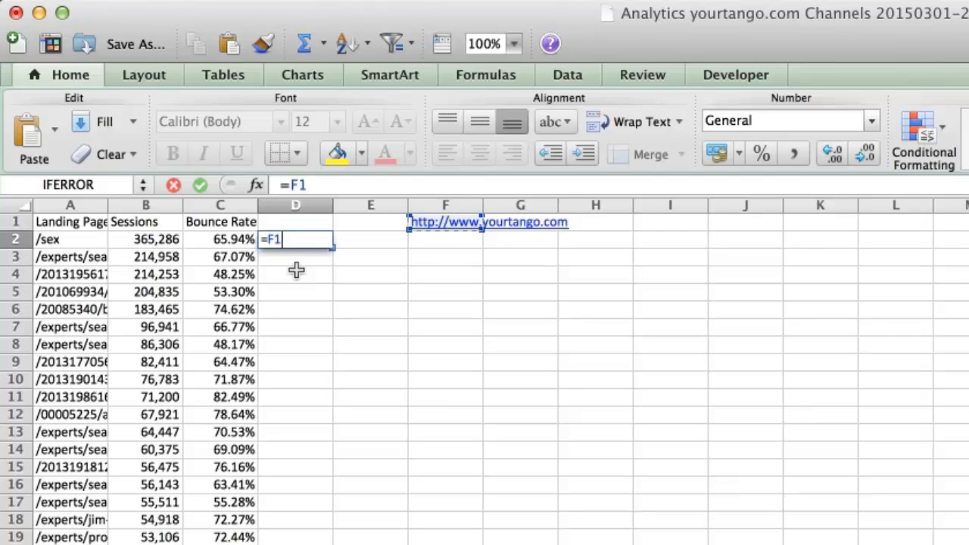
key(f4)
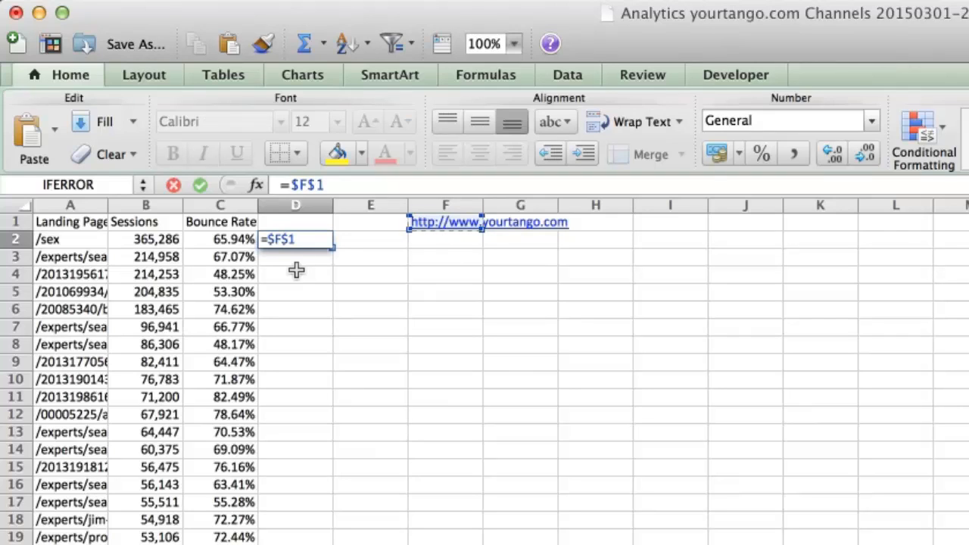
mouse_move(296, 263)
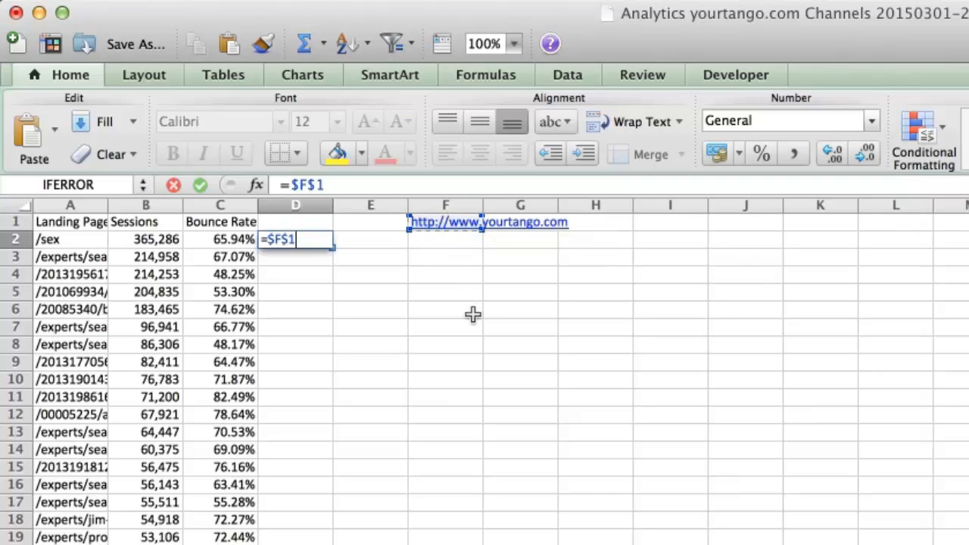
mouse_move(298, 263)
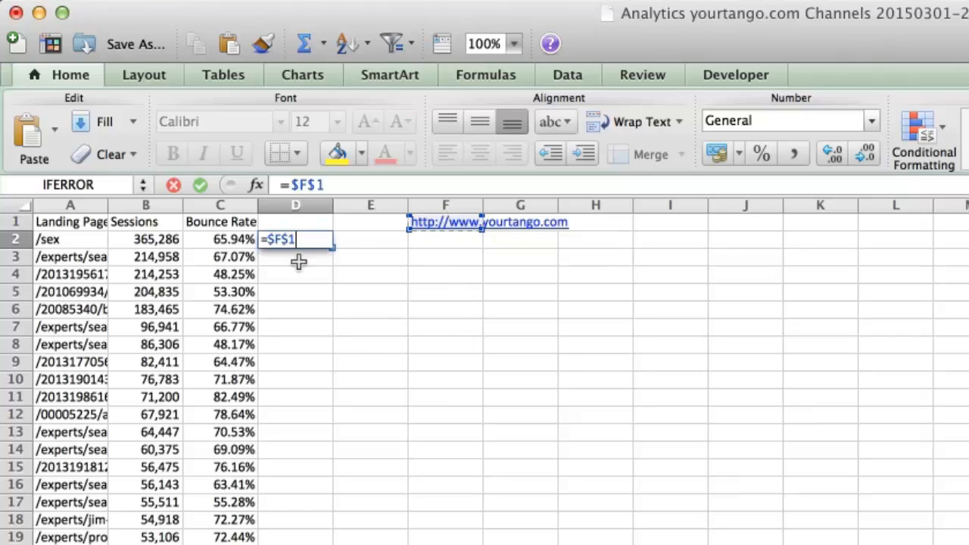
mouse_move(335, 213)
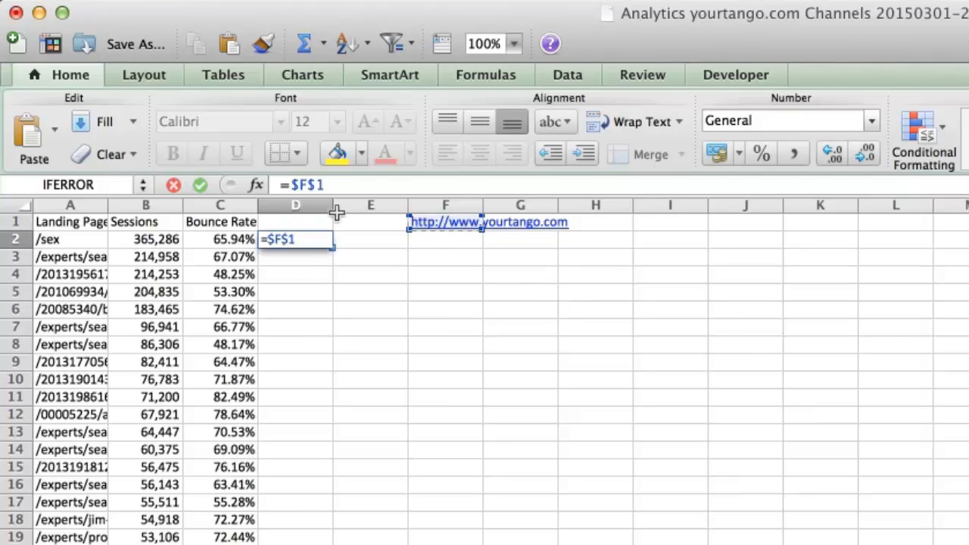
mouse_move(332, 246)
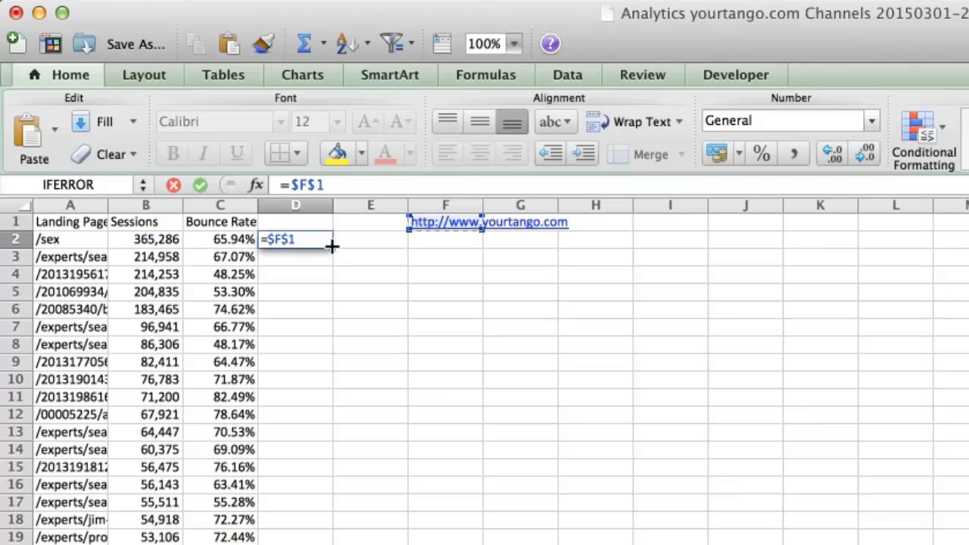
mouse_move(406, 231)
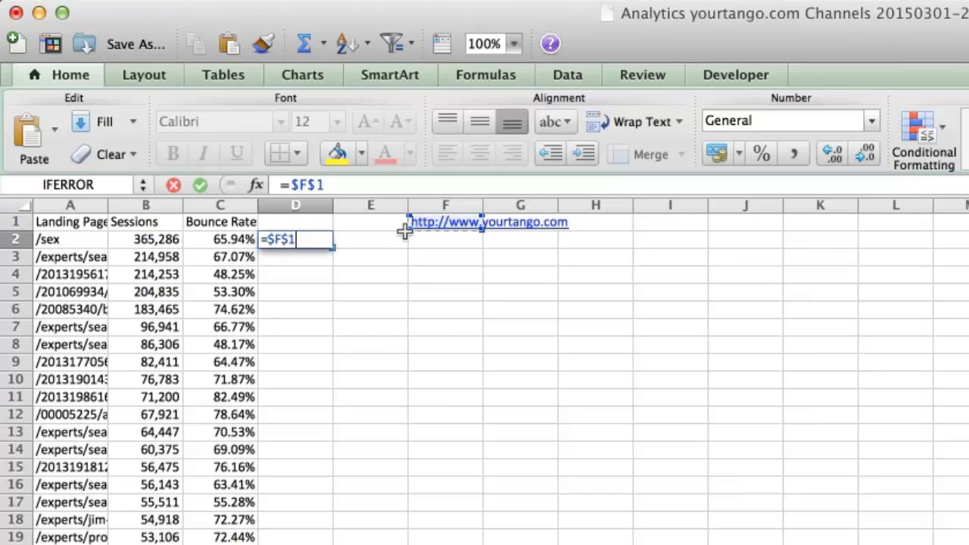
mouse_move(303, 246)
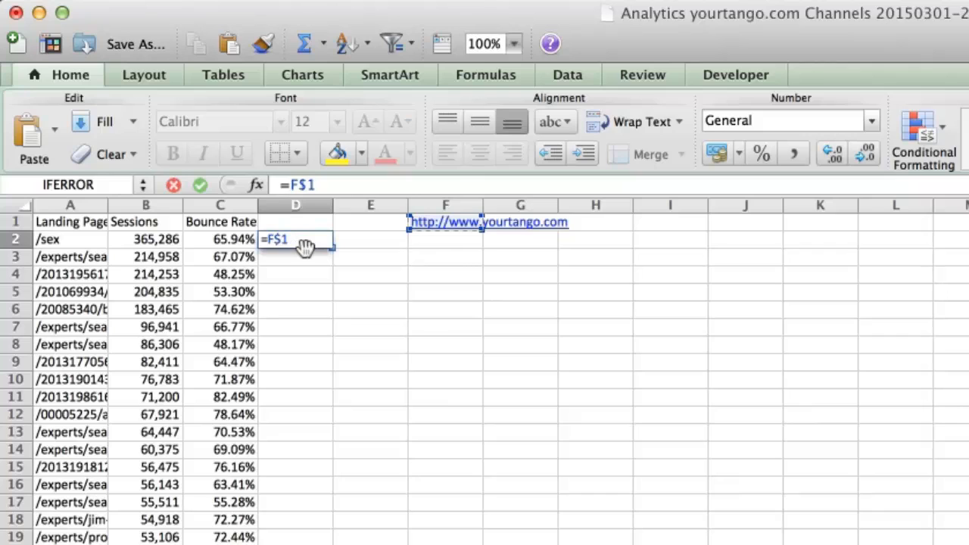
mouse_move(427, 286)
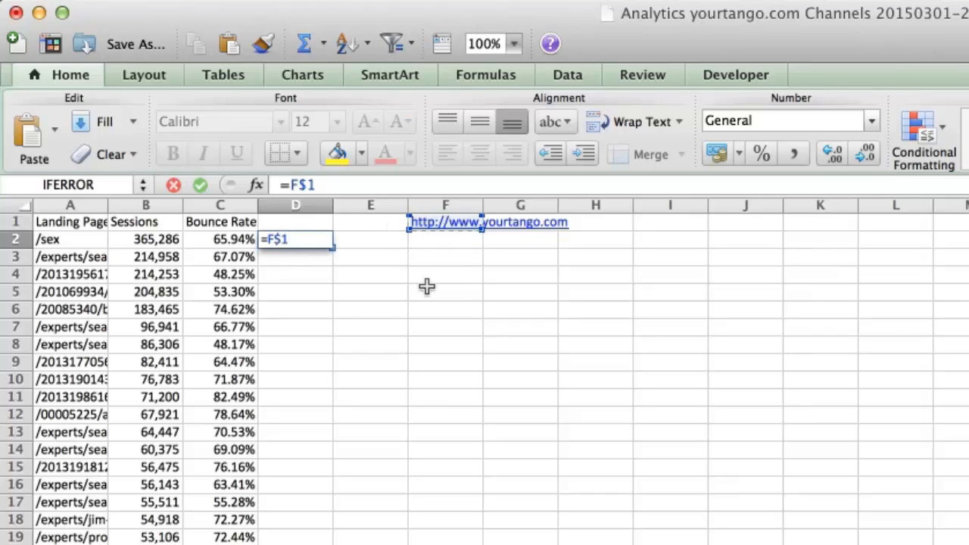
mouse_move(808, 247)
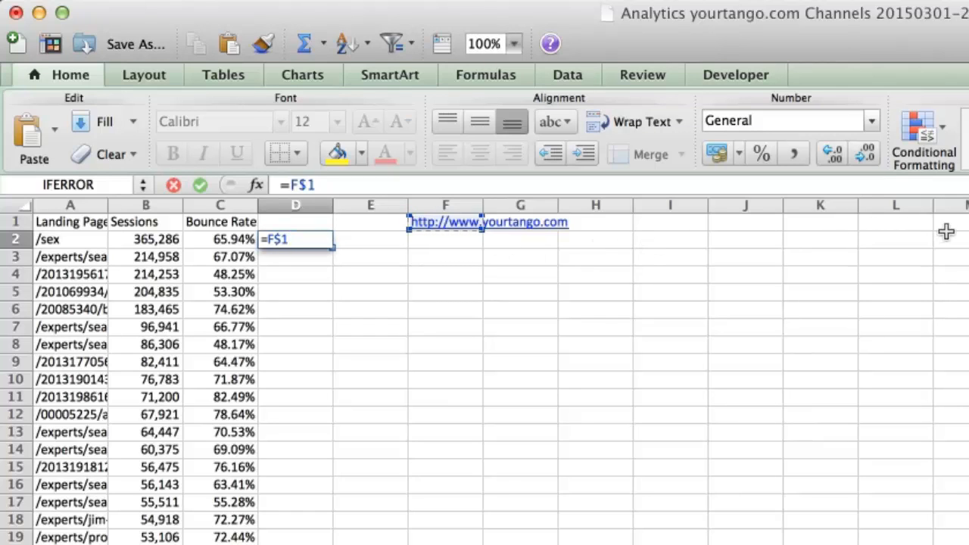
mouse_move(831, 229)
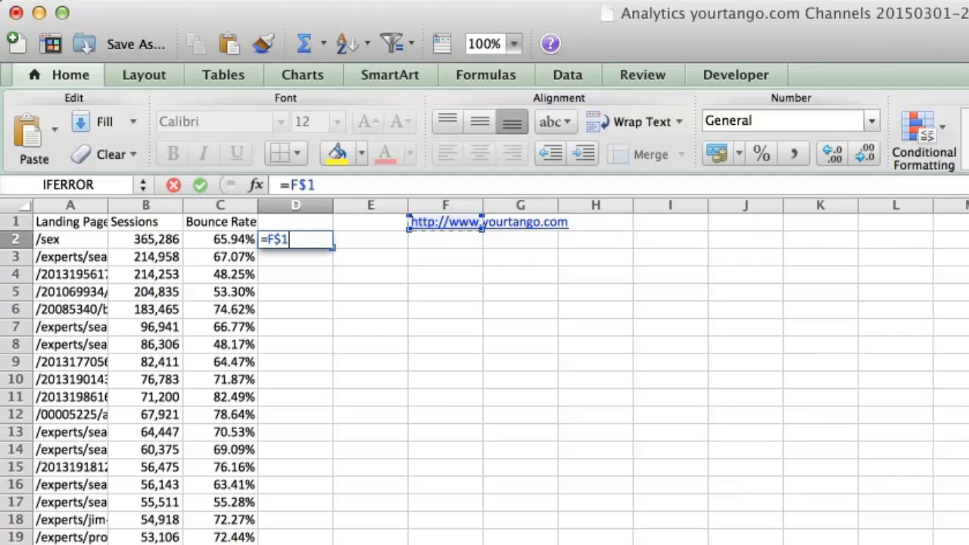
mouse_move(332, 264)
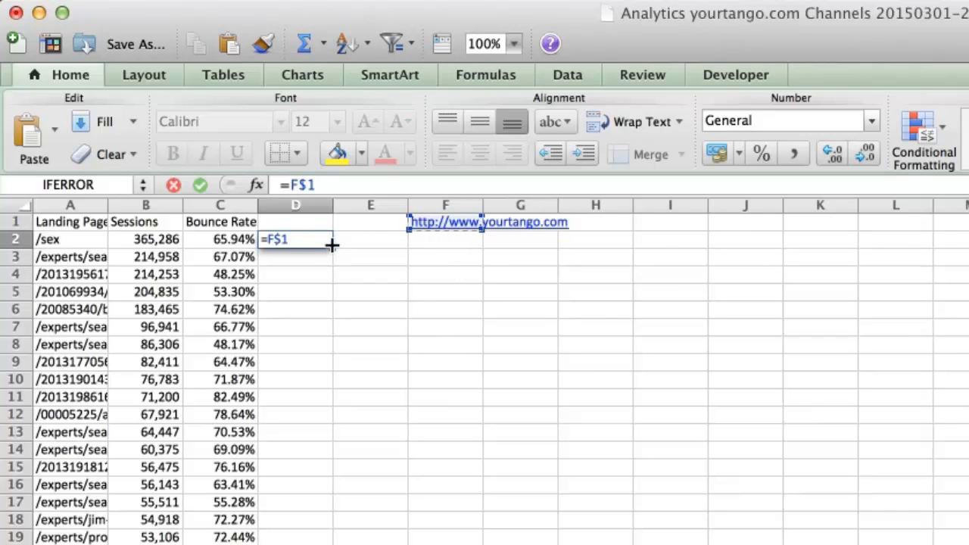
key(f4)
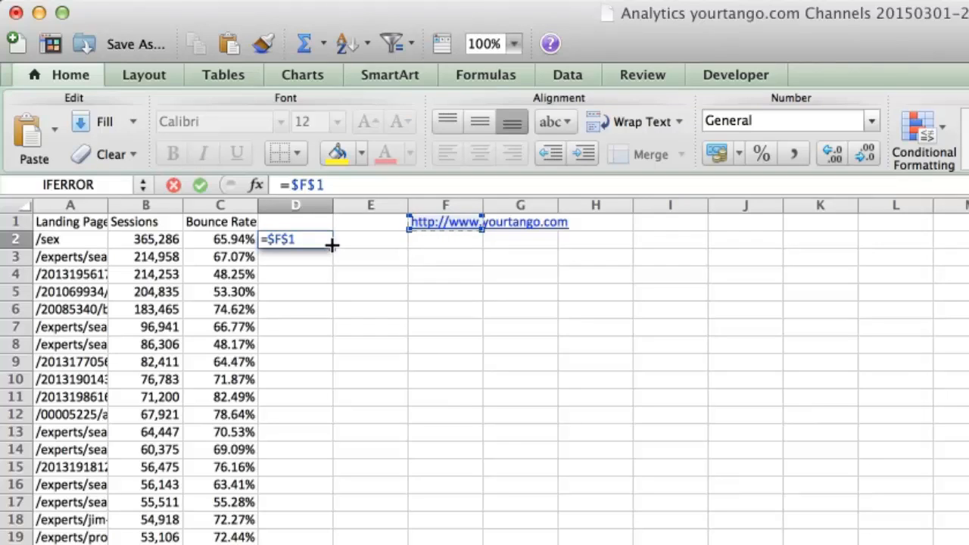
Complete D2's formula as =$F$1&A2, confirm it, and reselect D2
text(&A2)
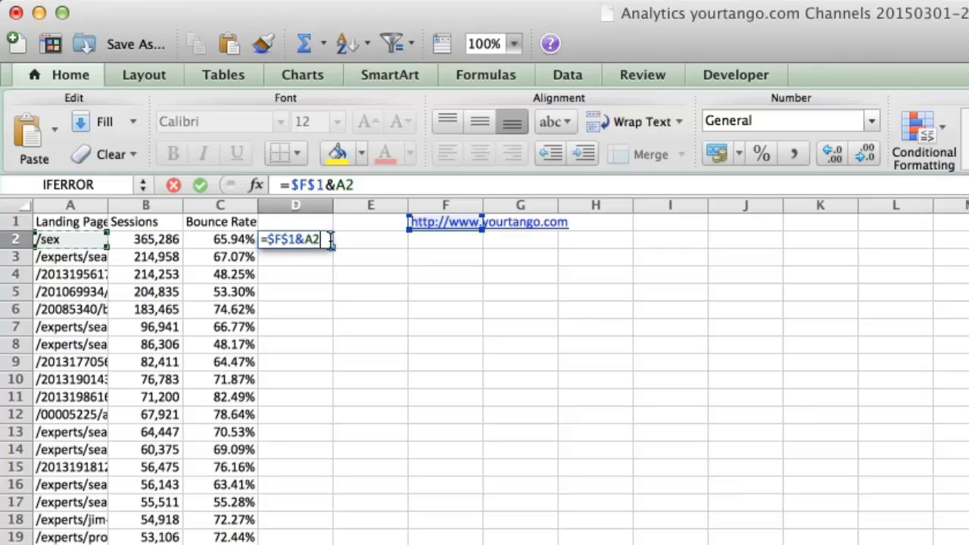
key(Return)
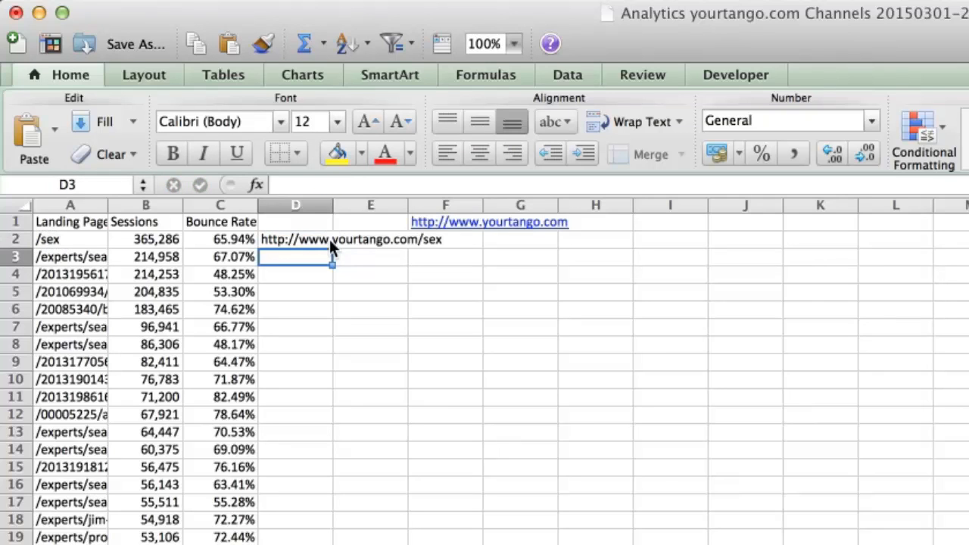
click(295, 239)
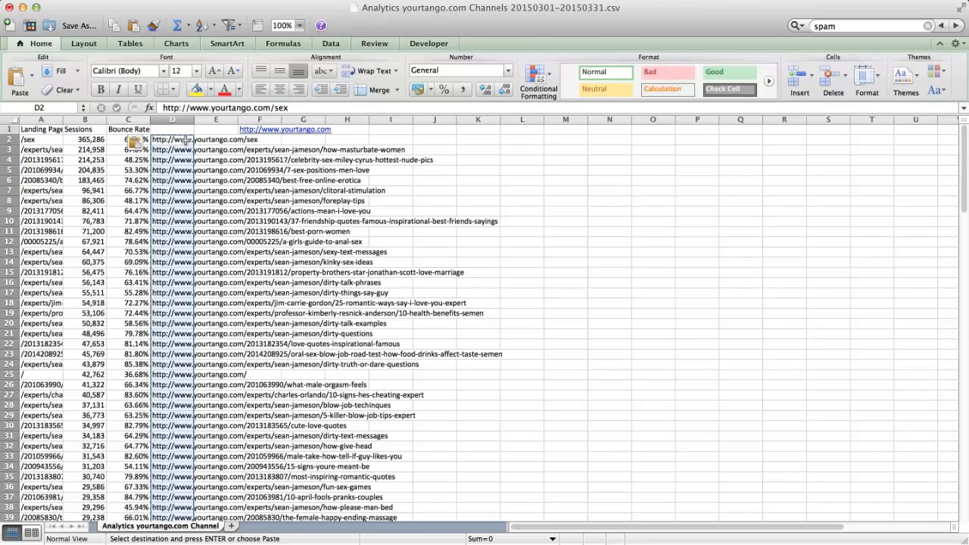
Select cell A2 as the destination for the copied full URLs
click(40, 140)
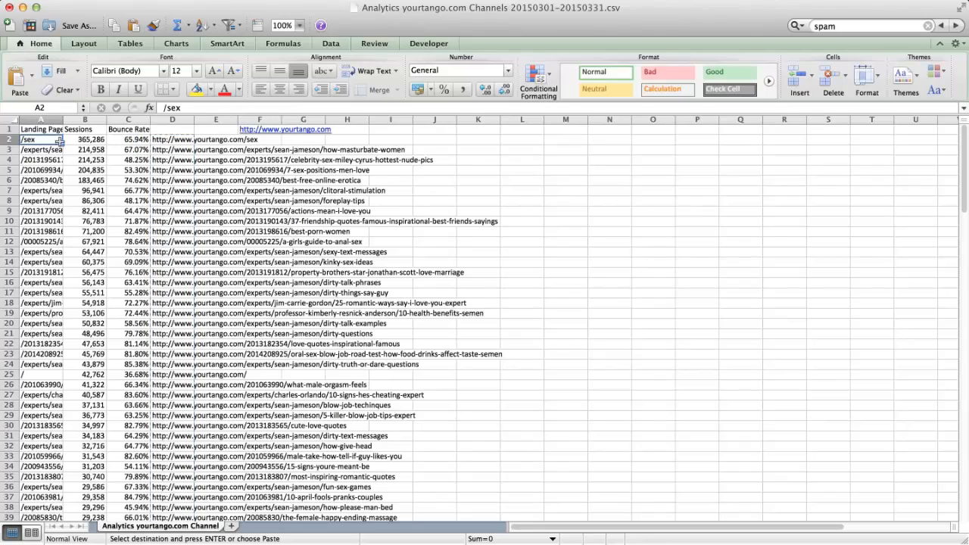